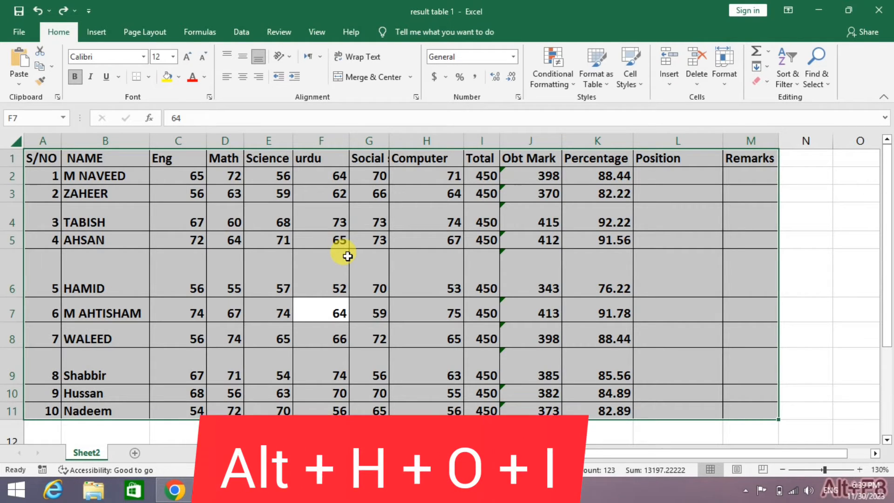
AutoFit all column widths of the student result table to their contents
{"action": "left_click", "coordinate": [724, 63]}
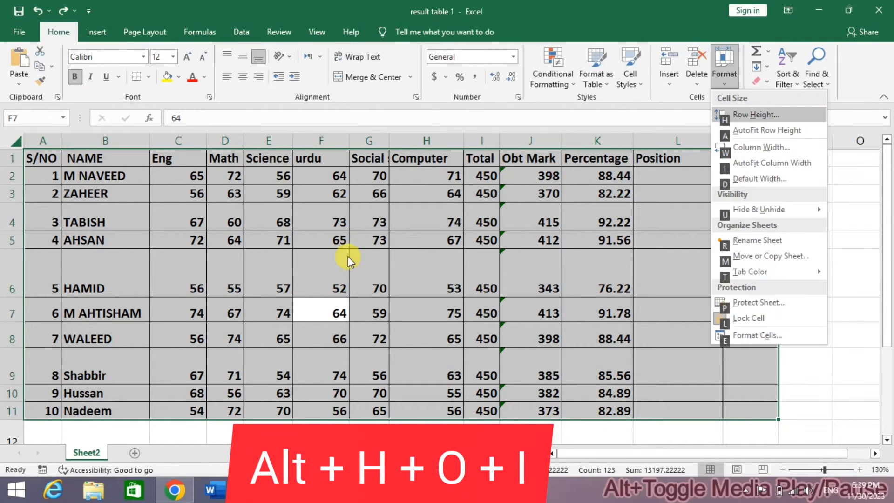
{"action": "left_click", "coordinate": [772, 162]}
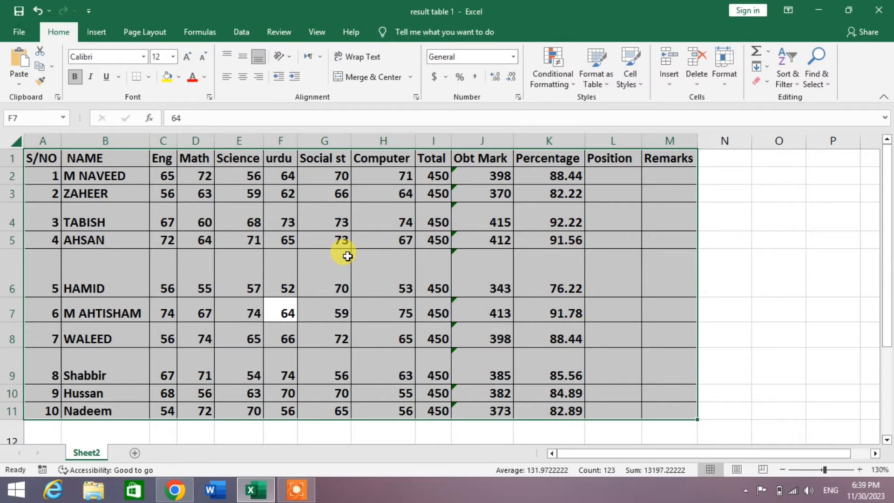
Select the whole worksheet and begin the AutoFit Row Height keyboard command
{"action": "left_click", "coordinate": [724, 274]}
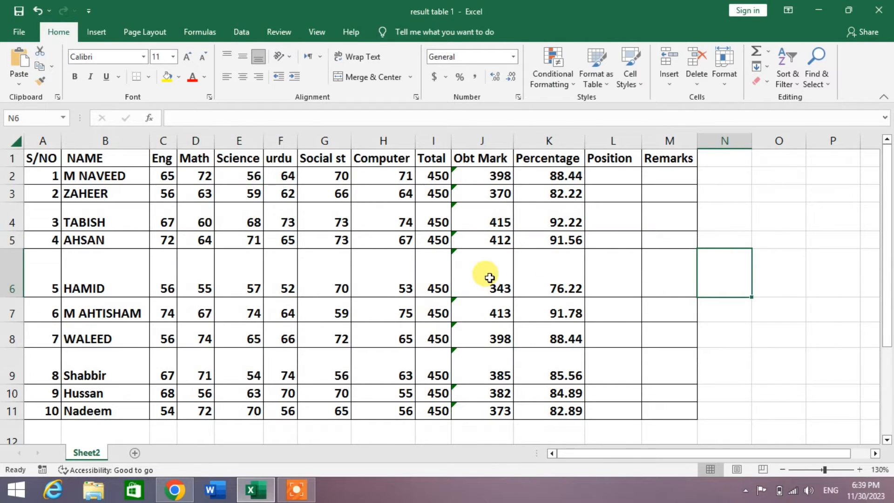
{"action": "mouse_move", "coordinate": [393, 293]}
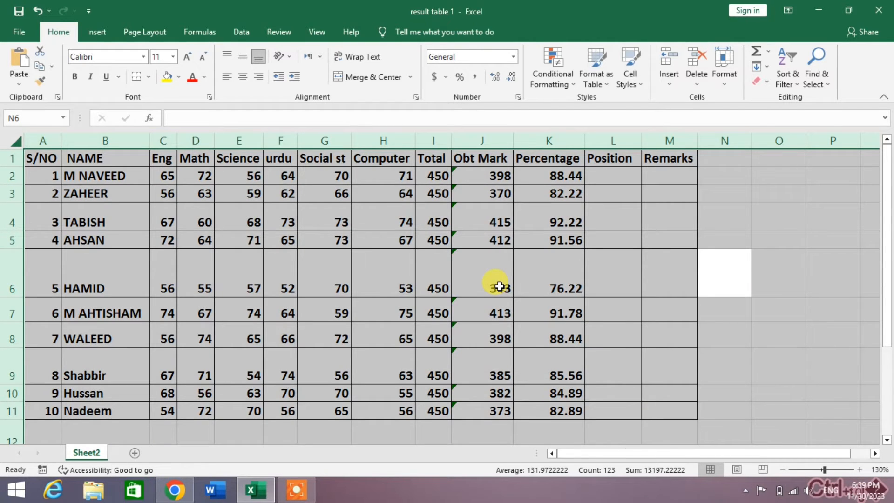
{"action": "key", "text": "Alt"}
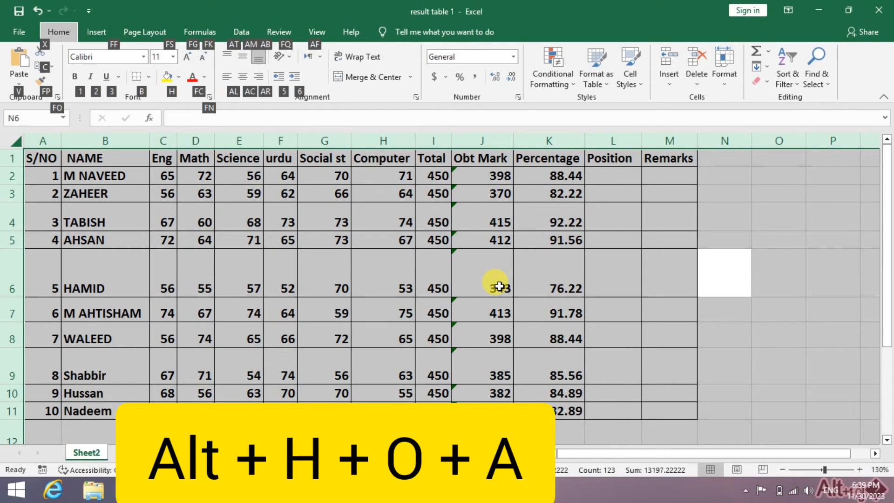